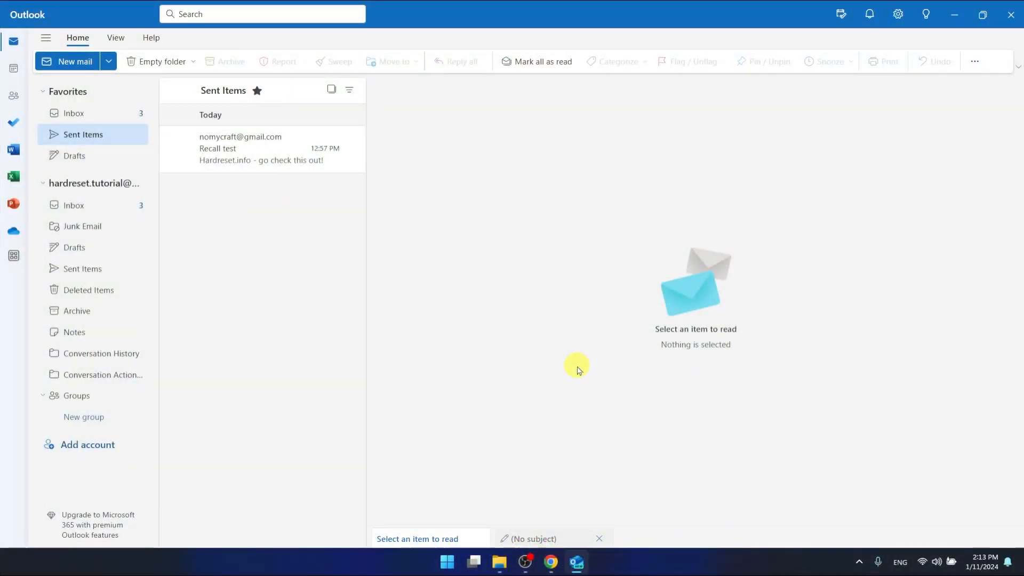
mouse_move(734, 187)
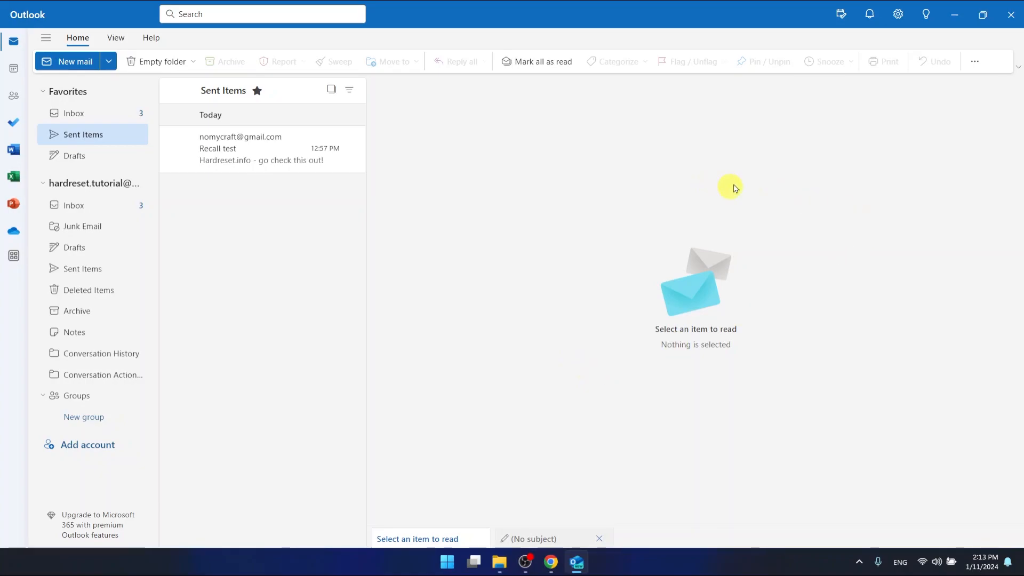
mouse_move(880, 328)
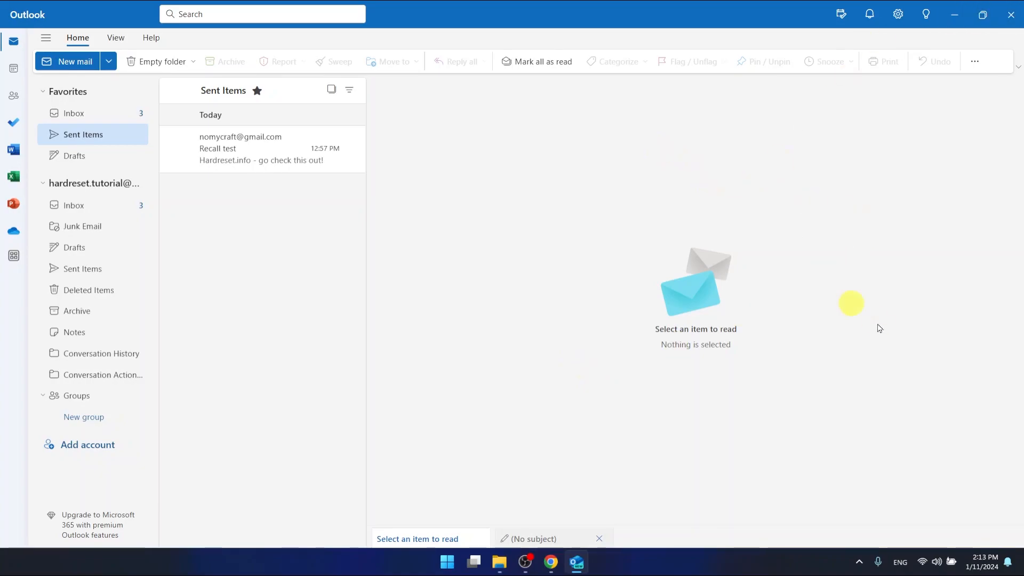
mouse_move(686, 217)
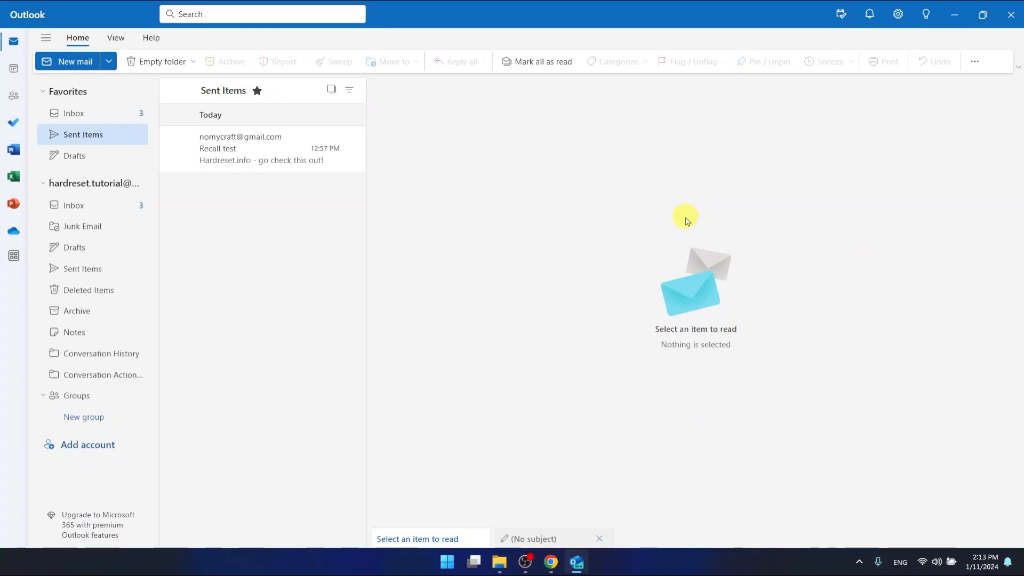
mouse_move(550, 562)
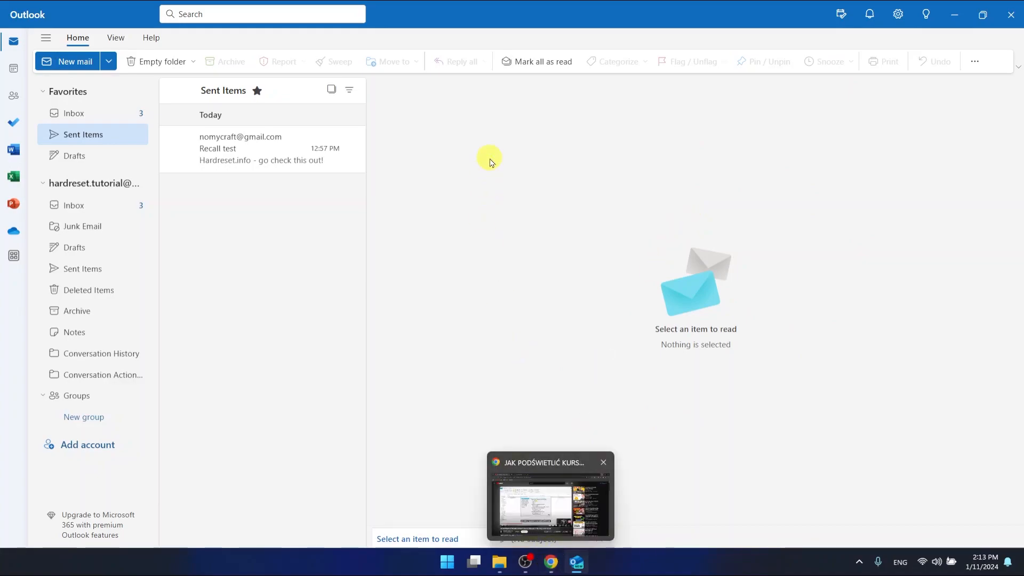
Step: Go to Outlook Settings > Accounts > Signatures showing the existing Test signature
left_click(602, 461)
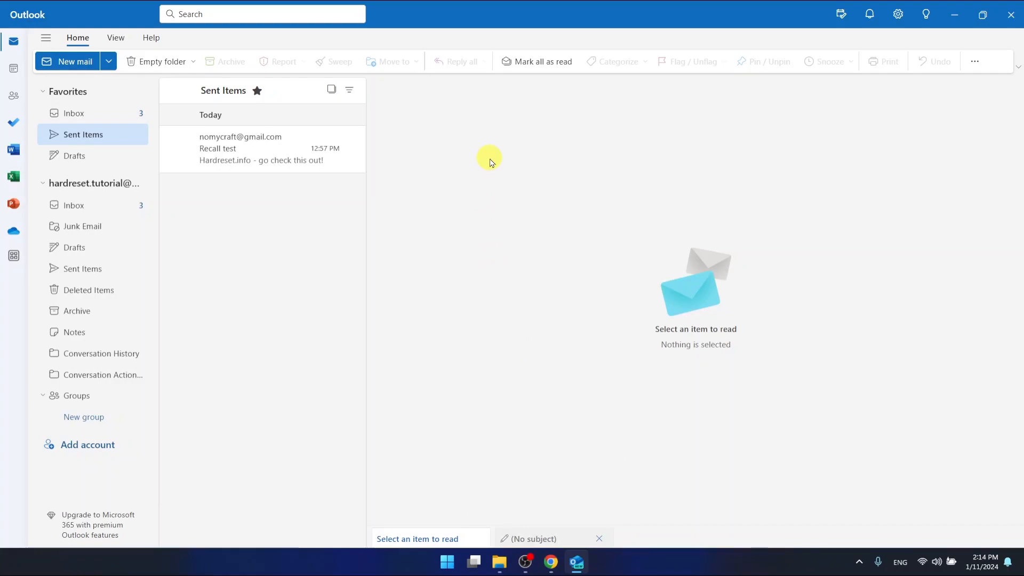
mouse_move(589, 164)
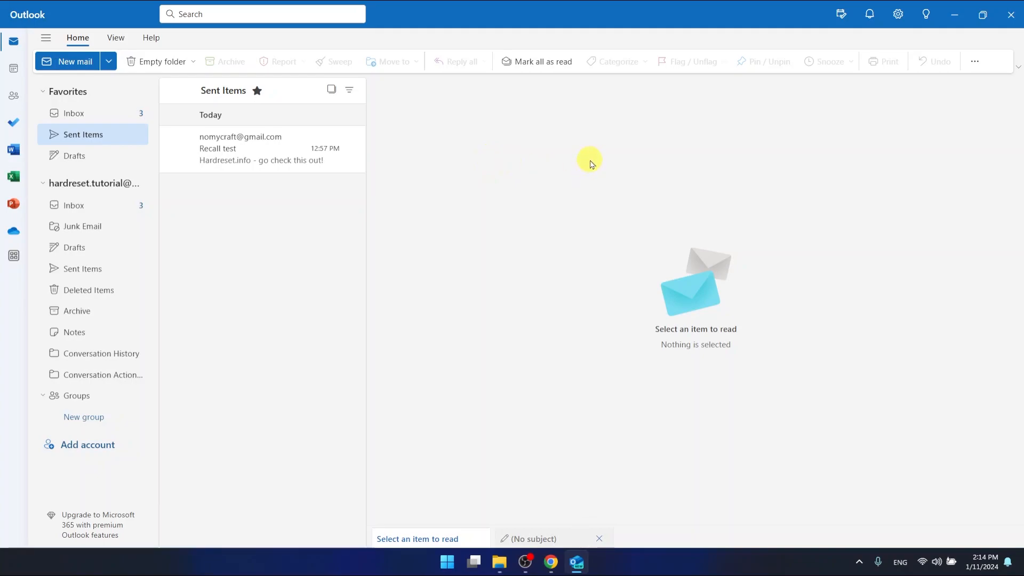
mouse_move(907, 148)
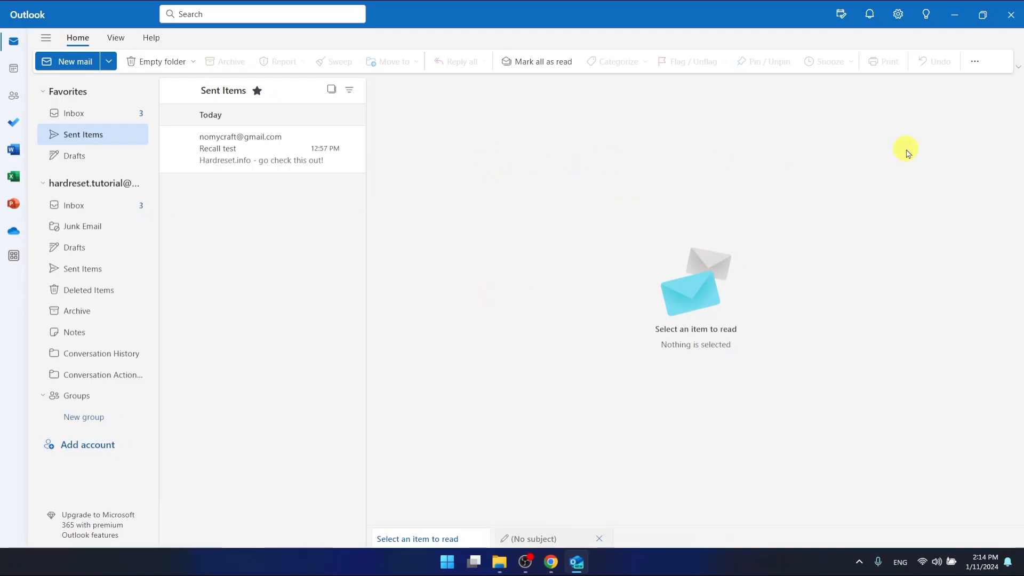
mouse_move(889, 43)
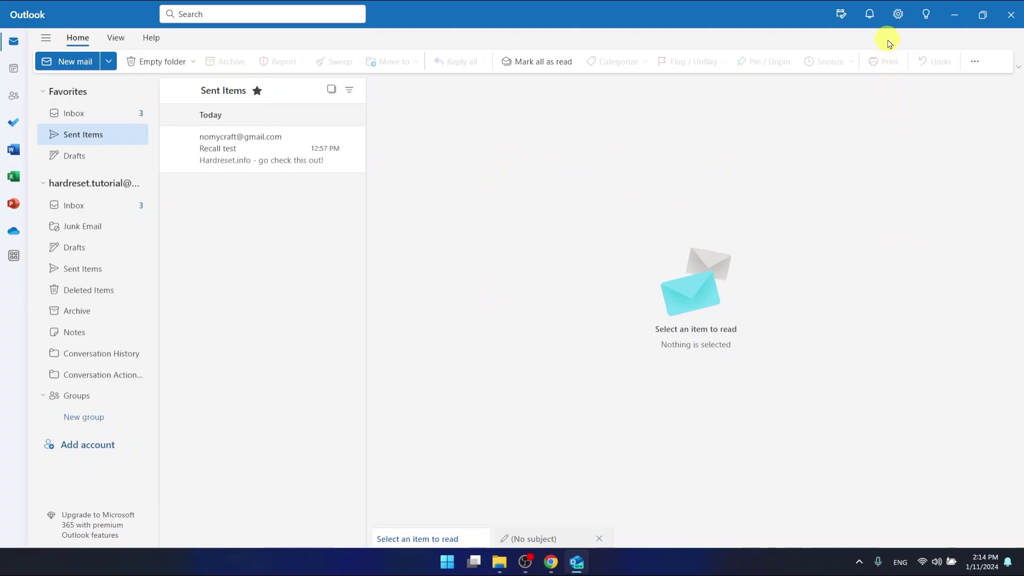
mouse_move(186, 125)
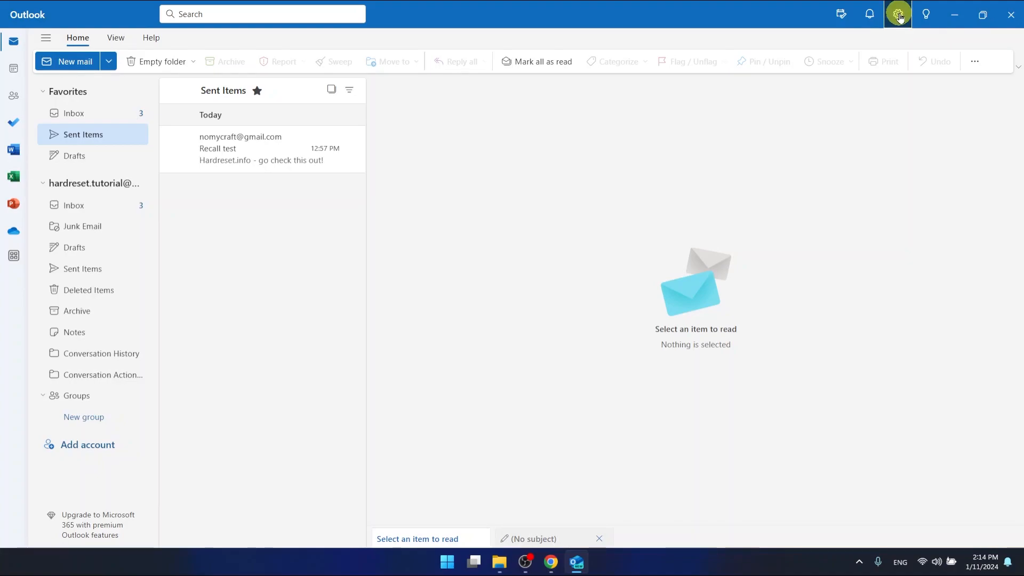
left_click(897, 14)
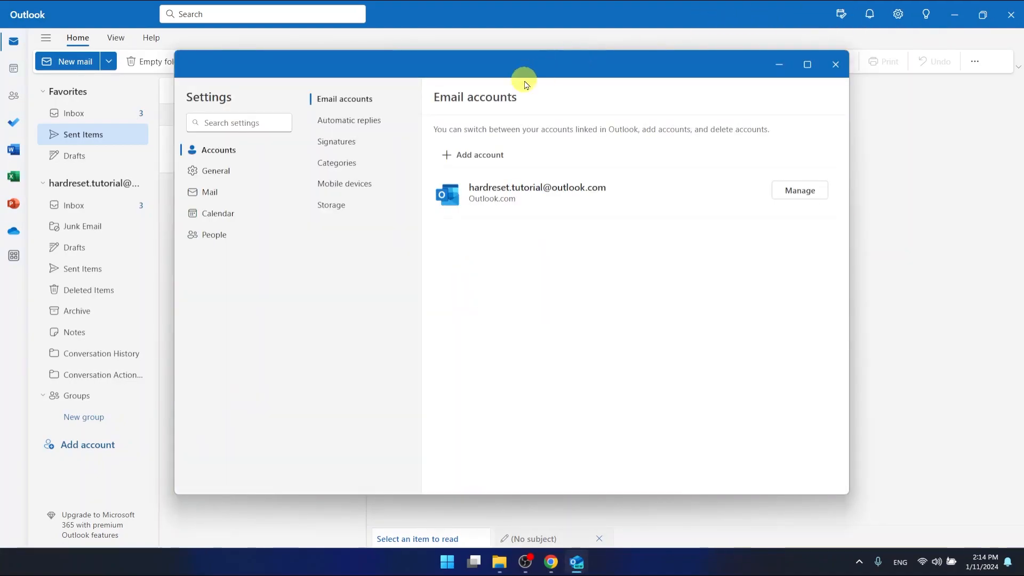
mouse_move(217, 214)
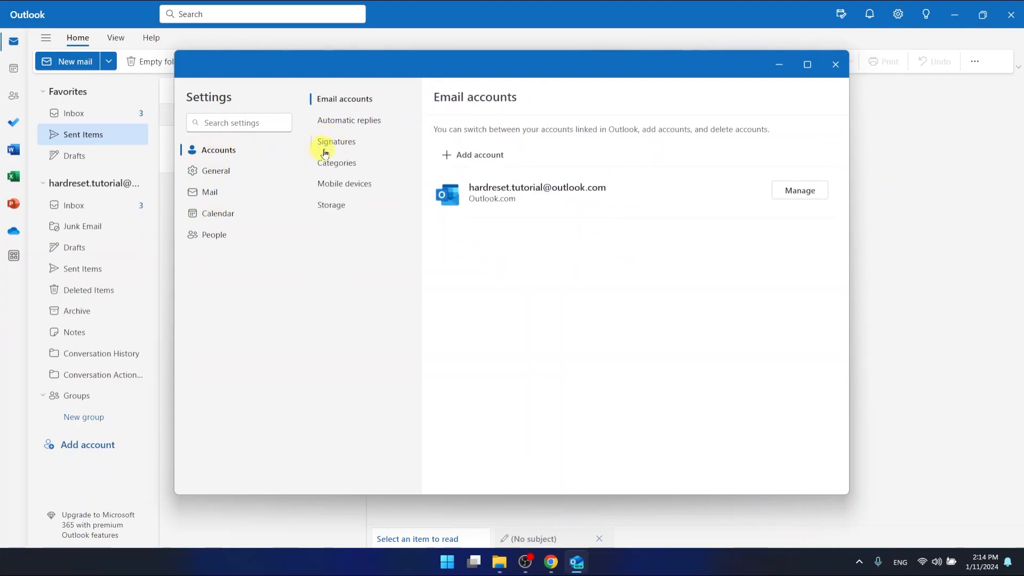
left_click(336, 142)
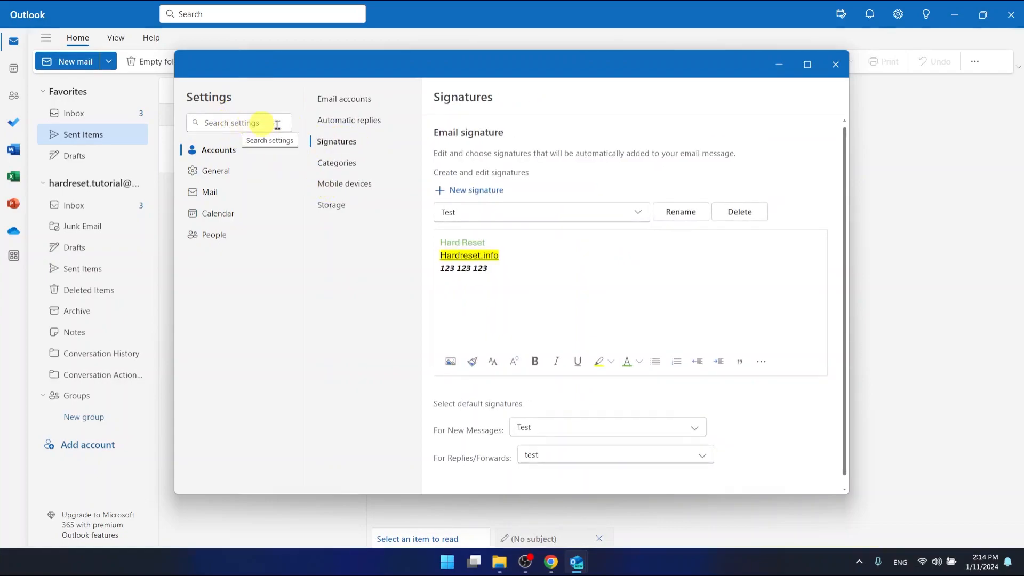
Step: Search the settings for 'signatur' in the Search settings box
left_click(238, 122)
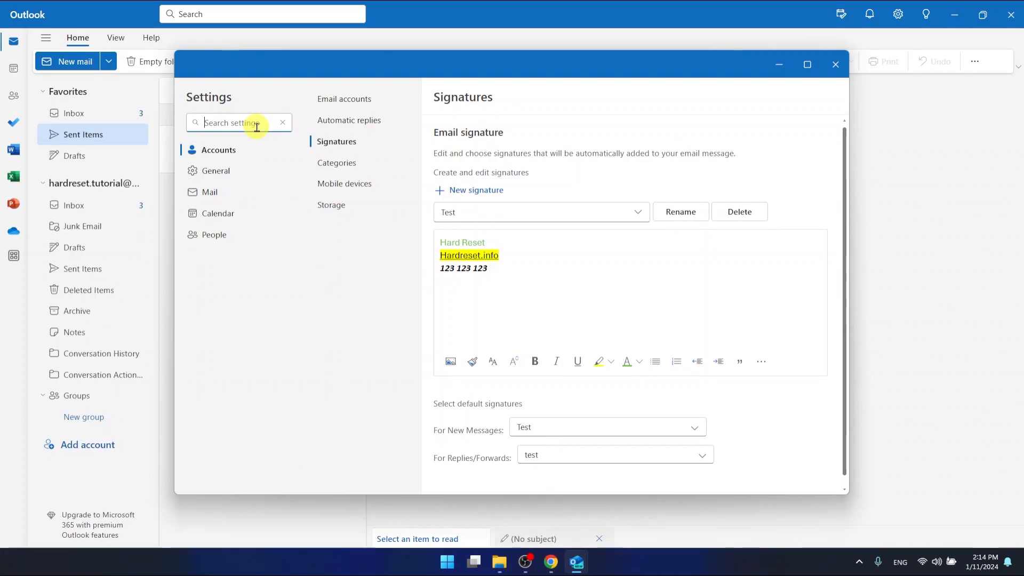
type("signatur")
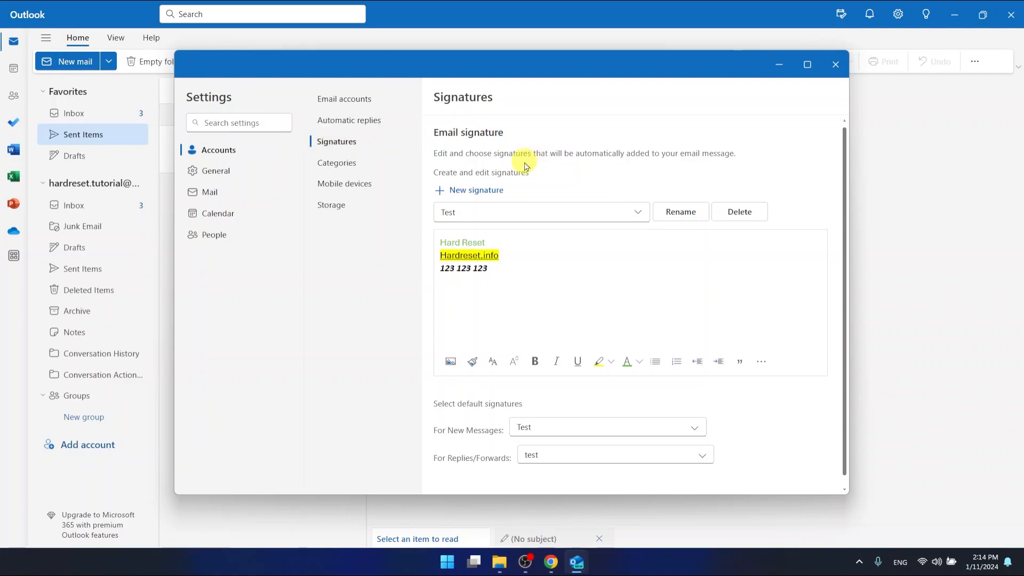
mouse_move(522, 206)
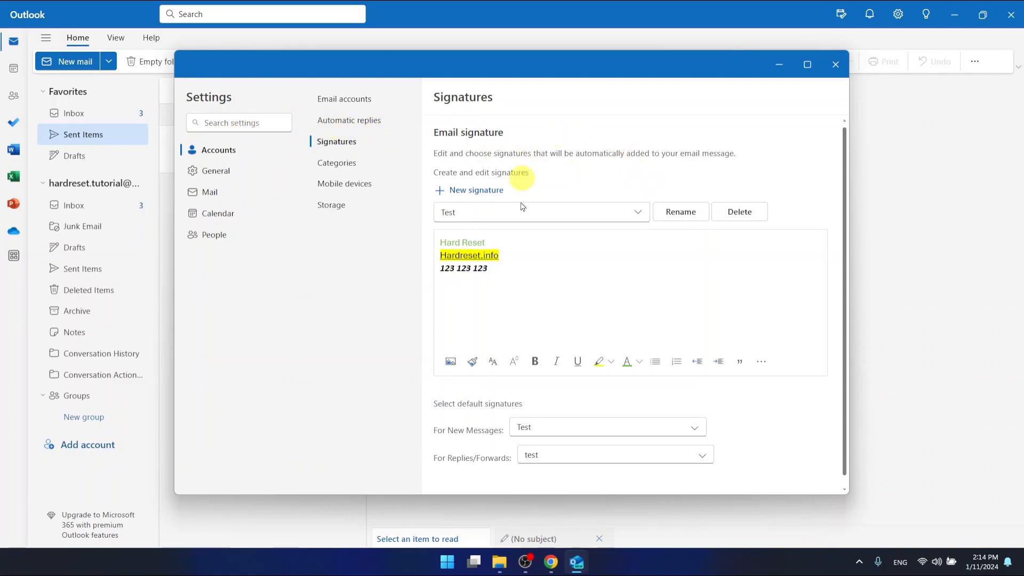
mouse_move(635, 221)
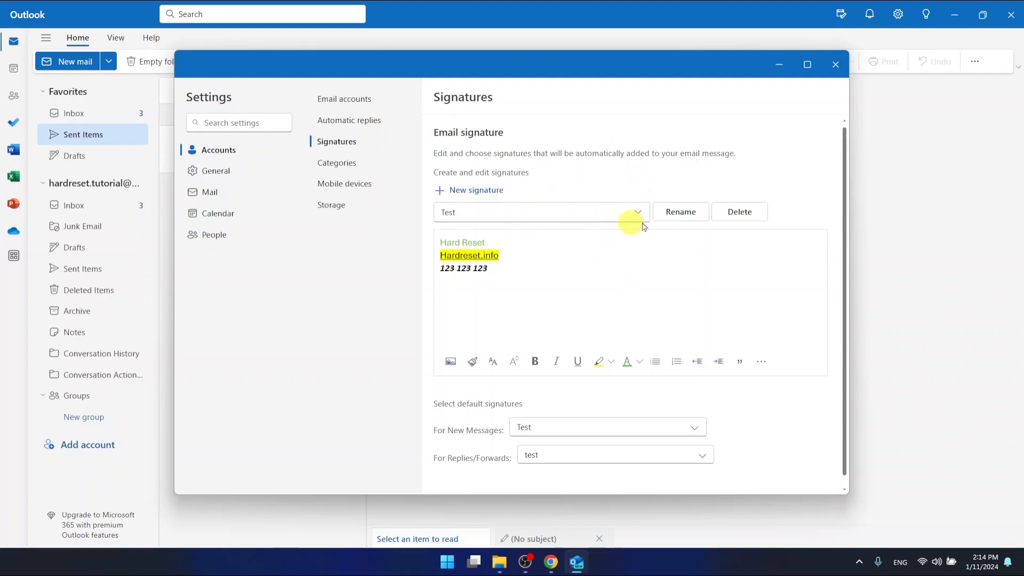
mouse_move(642, 199)
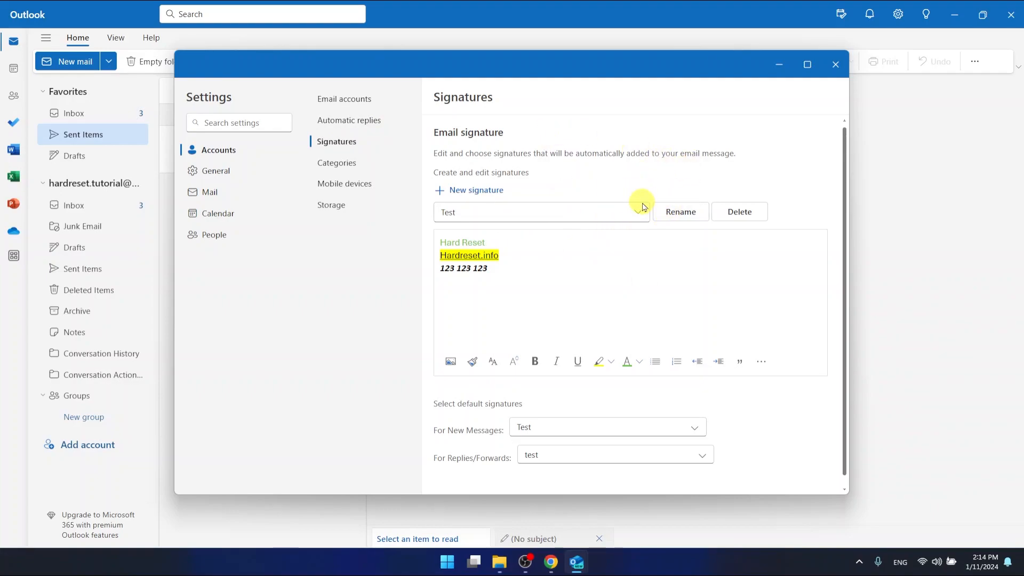
mouse_move(216, 171)
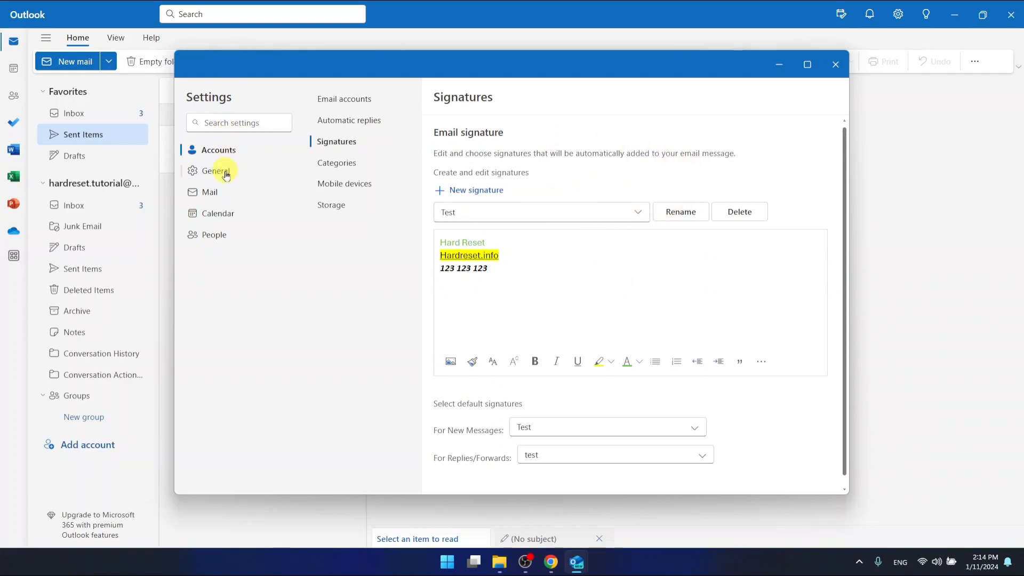
mouse_move(533, 214)
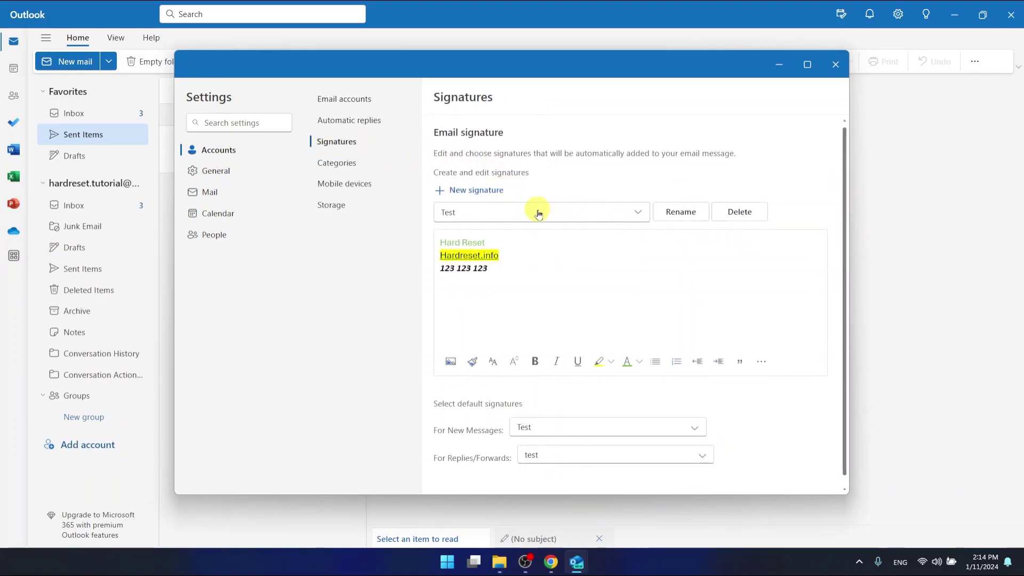
mouse_move(501, 214)
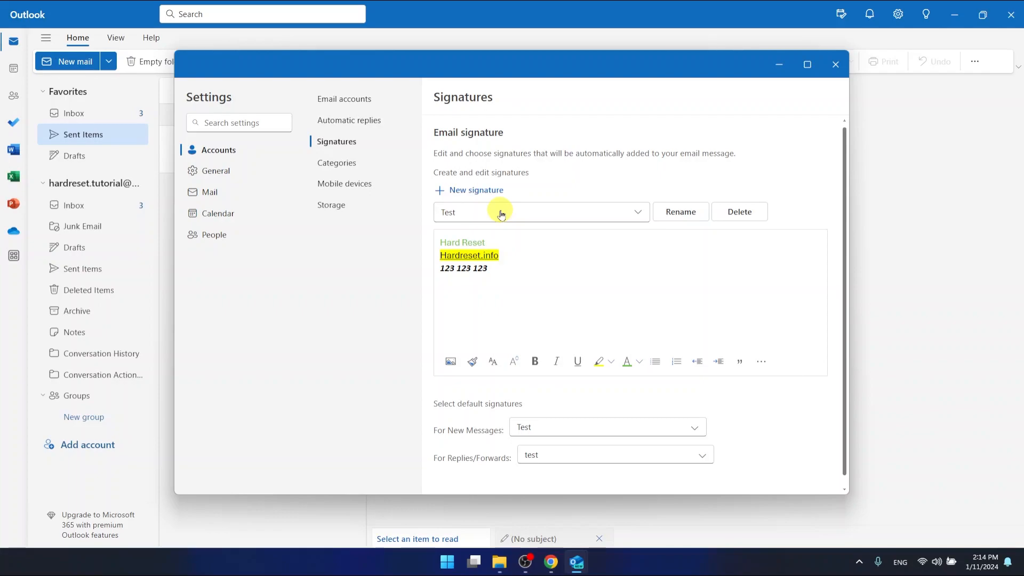
left_click(633, 212)
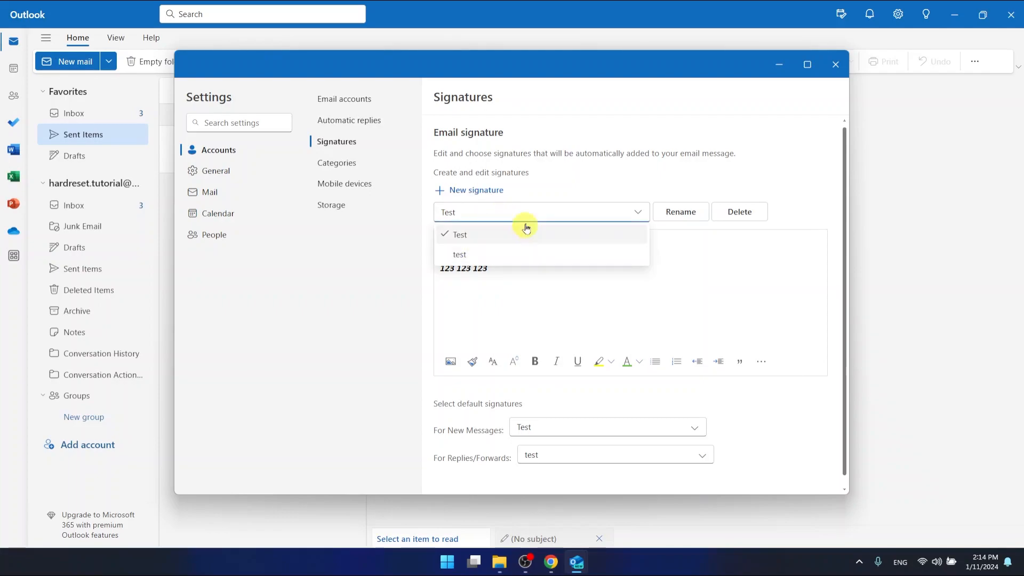
mouse_move(558, 270)
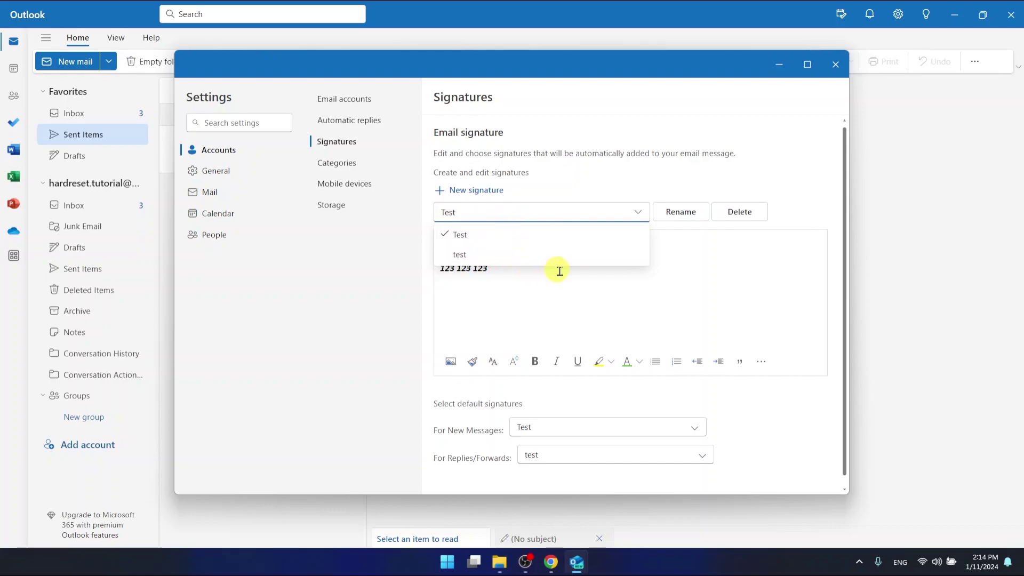
mouse_move(657, 273)
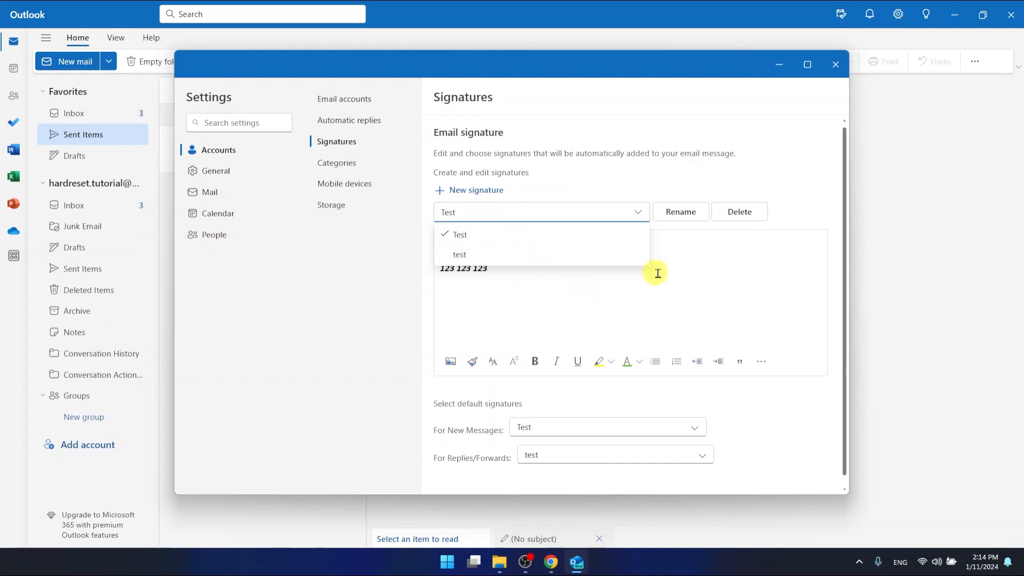
left_click(458, 235)
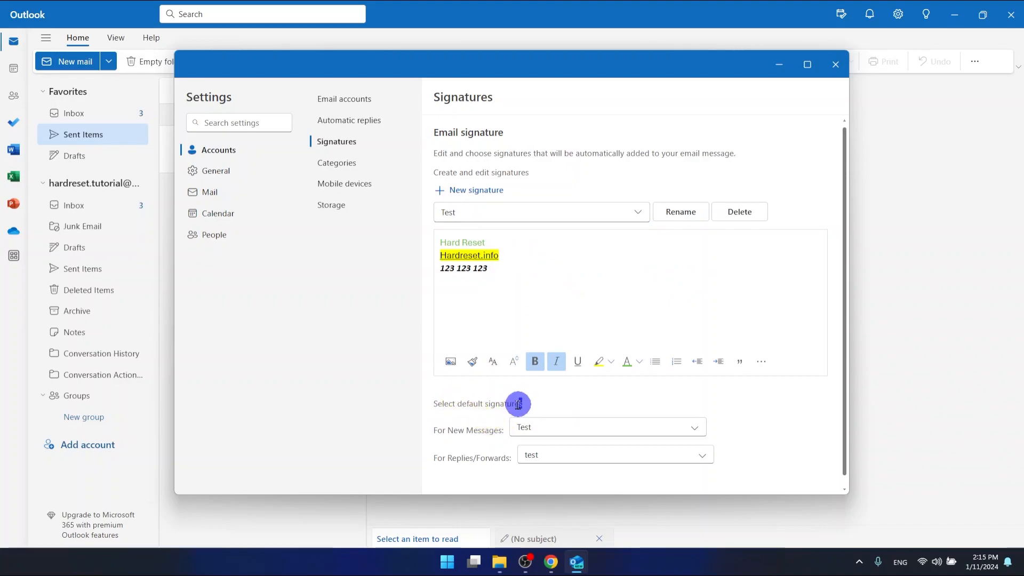
double_click(476, 403)
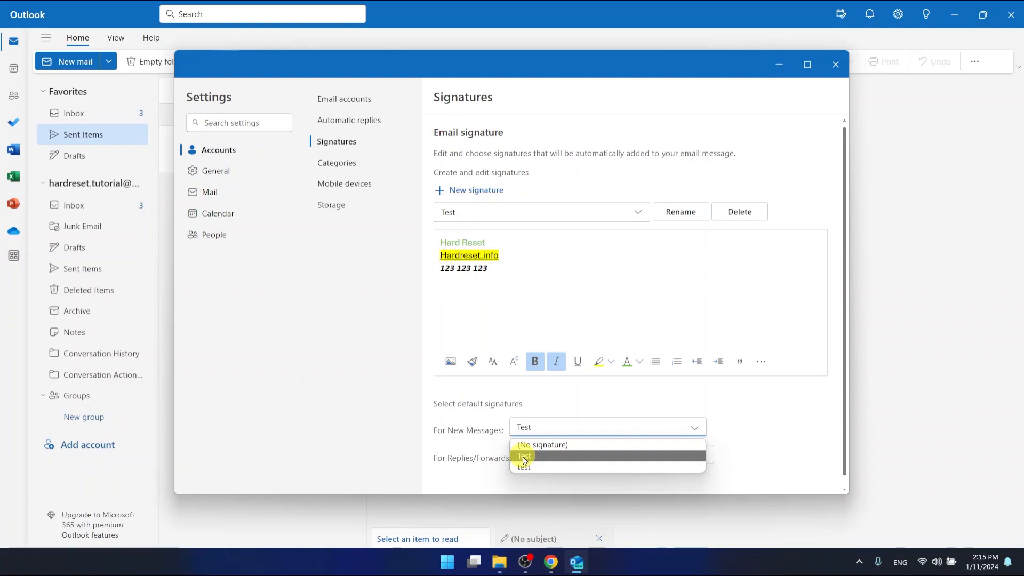
left_click(523, 455)
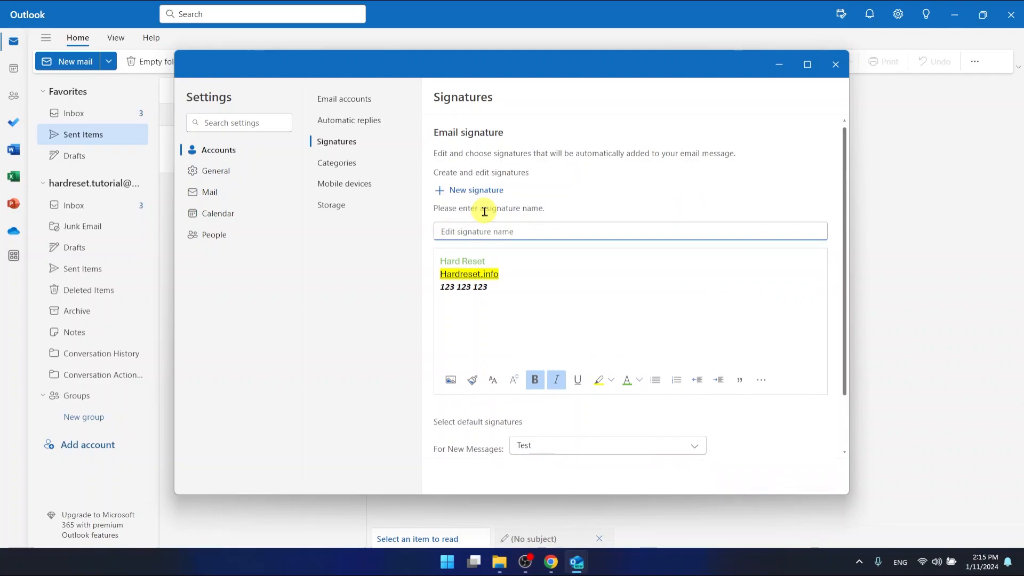
Step: Create a new signature named 'Signature 1'
type("Signature 1")
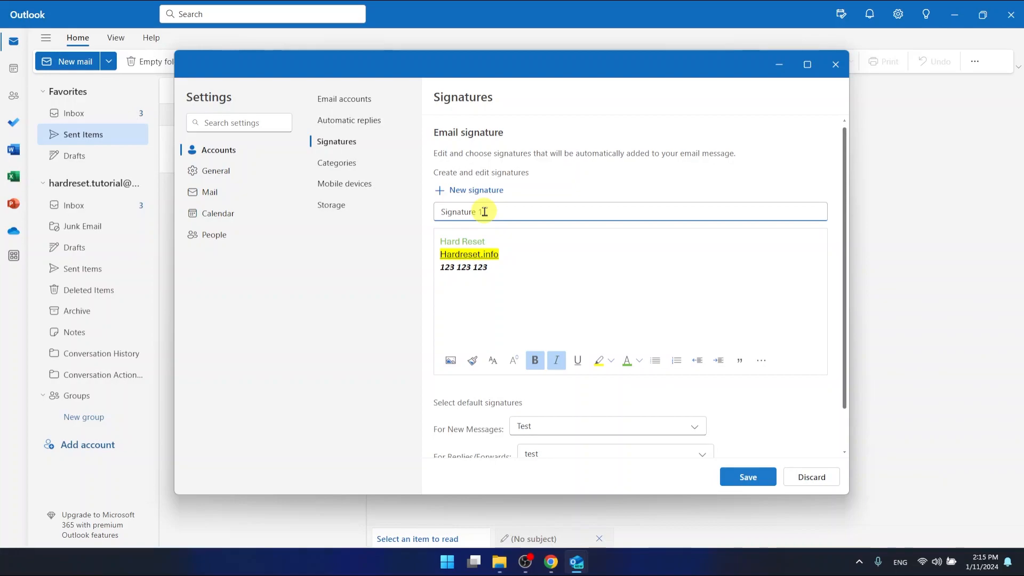
left_click(746, 477)
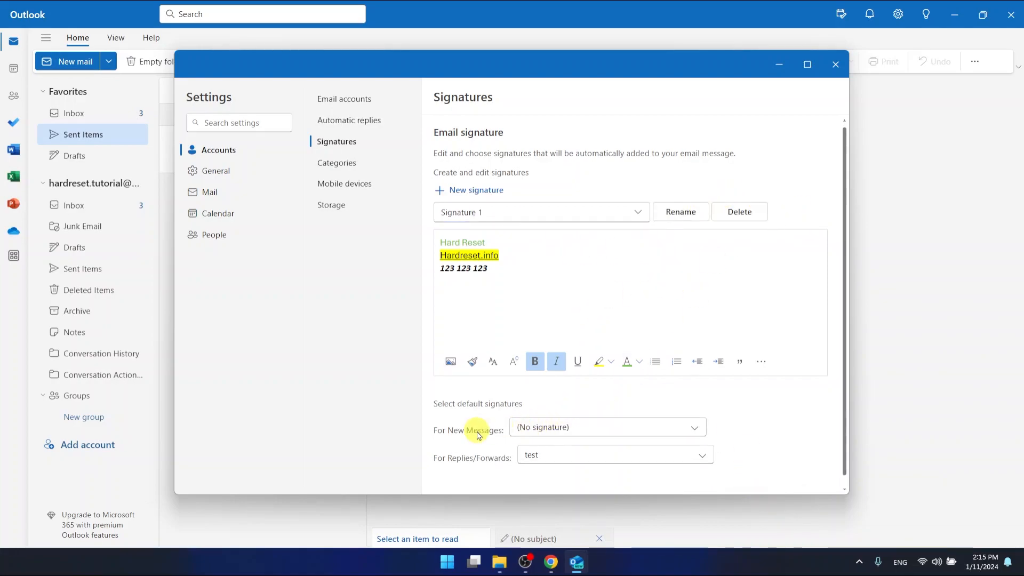
Step: Choose Signature 1 as the default signature for new messages
left_click(607, 426)
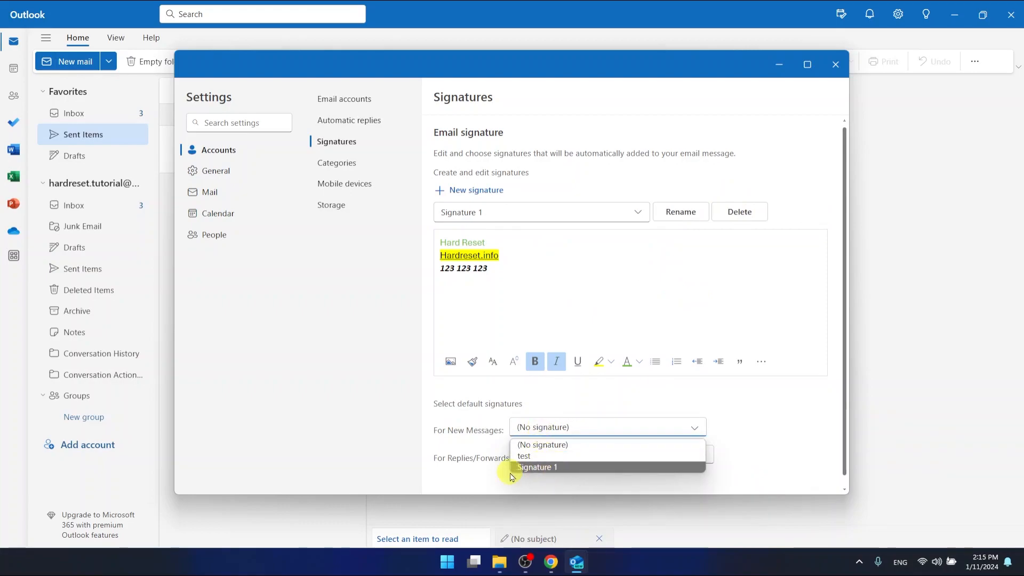
left_click(536, 467)
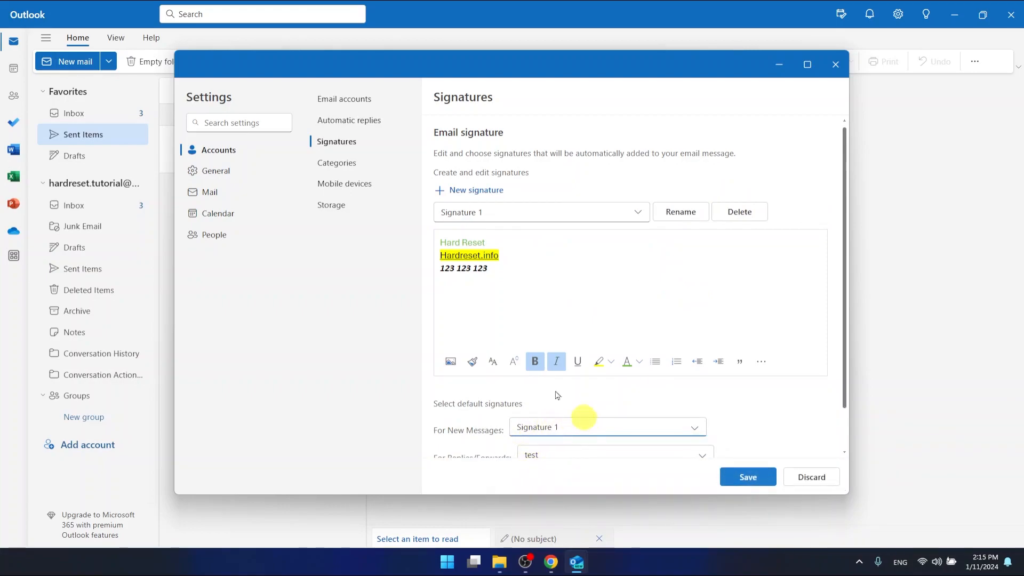
mouse_move(567, 252)
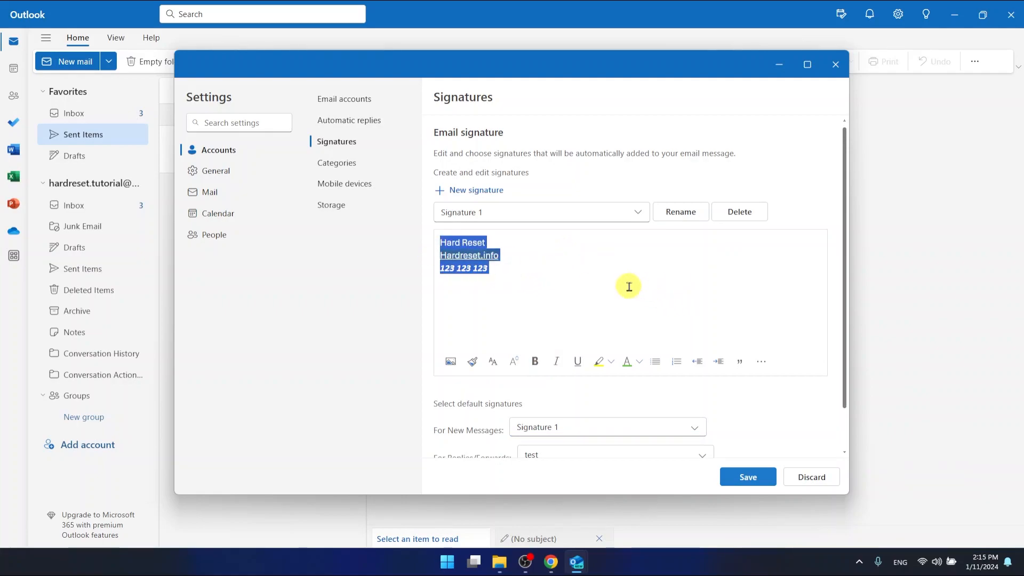
Step: Replace the old body with lines 'Signature Test 1', 'google.com' and '123 123 123'
key("Delete")
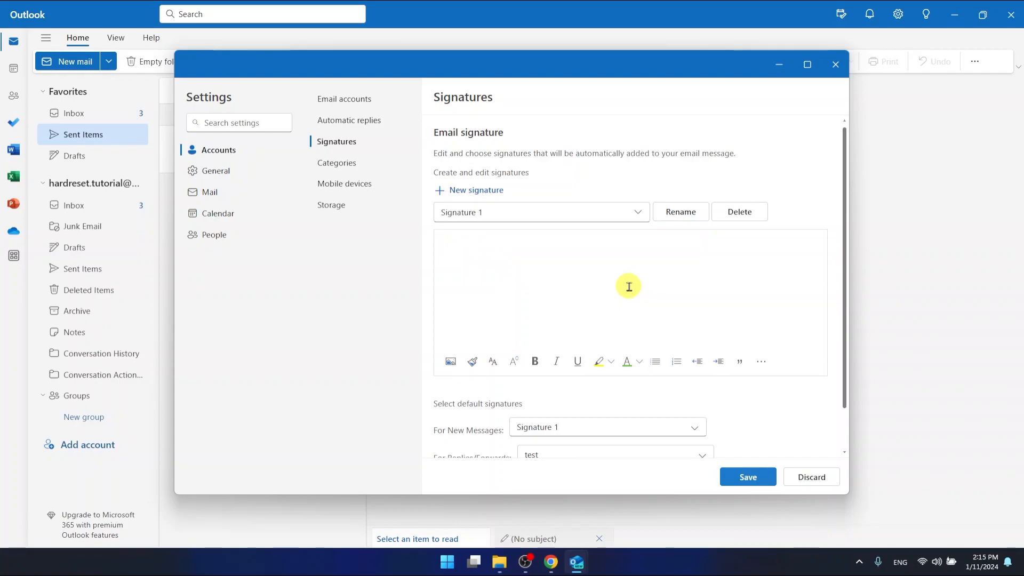
type("Signature")
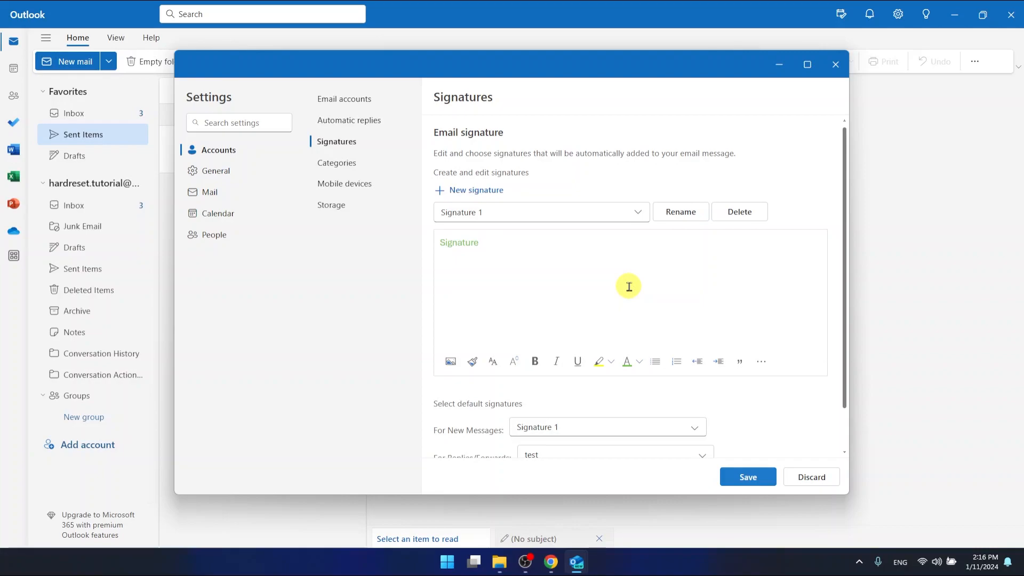
type("Ty")
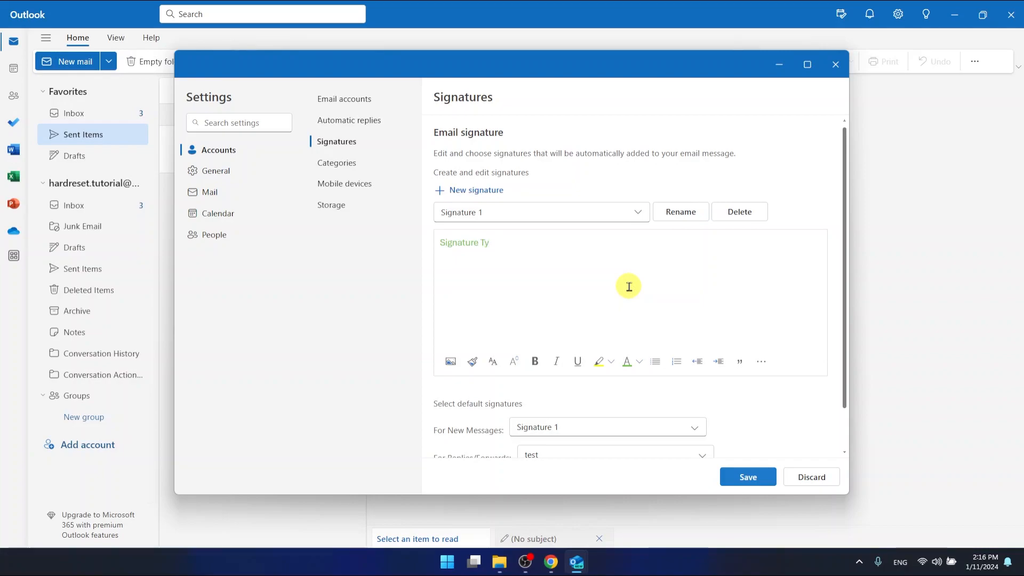
type("est 1")
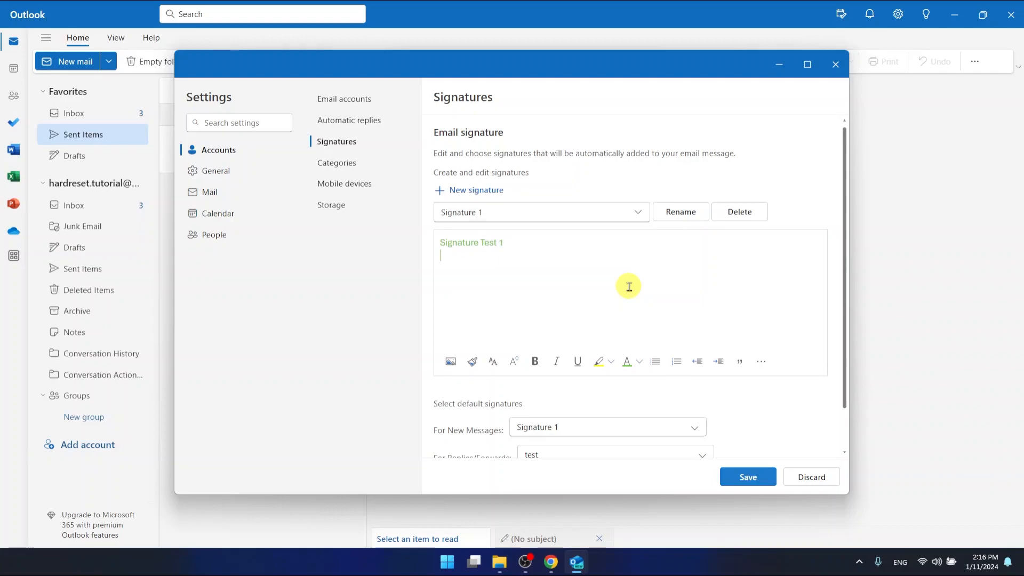
type("goog")
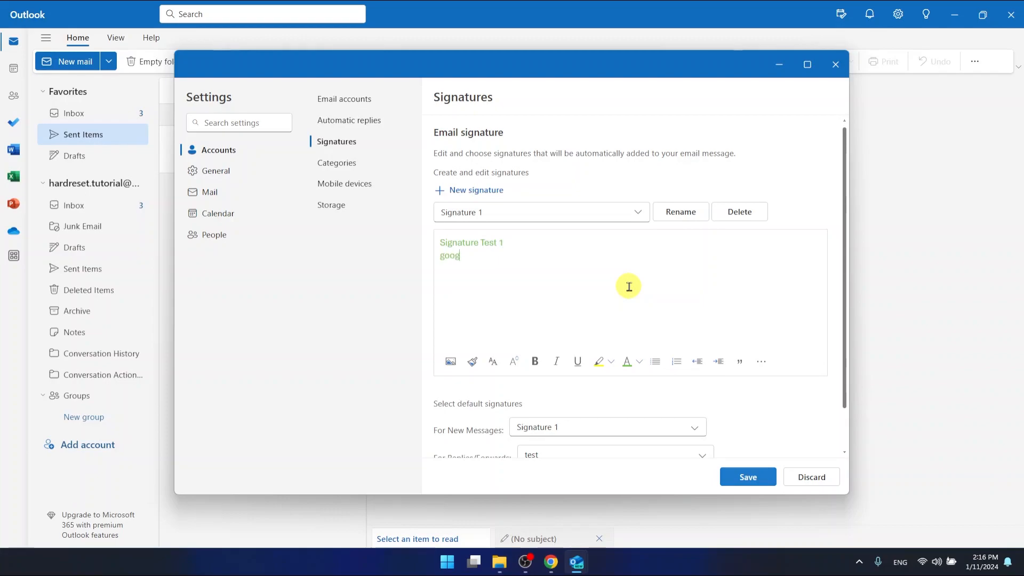
type("le.com")
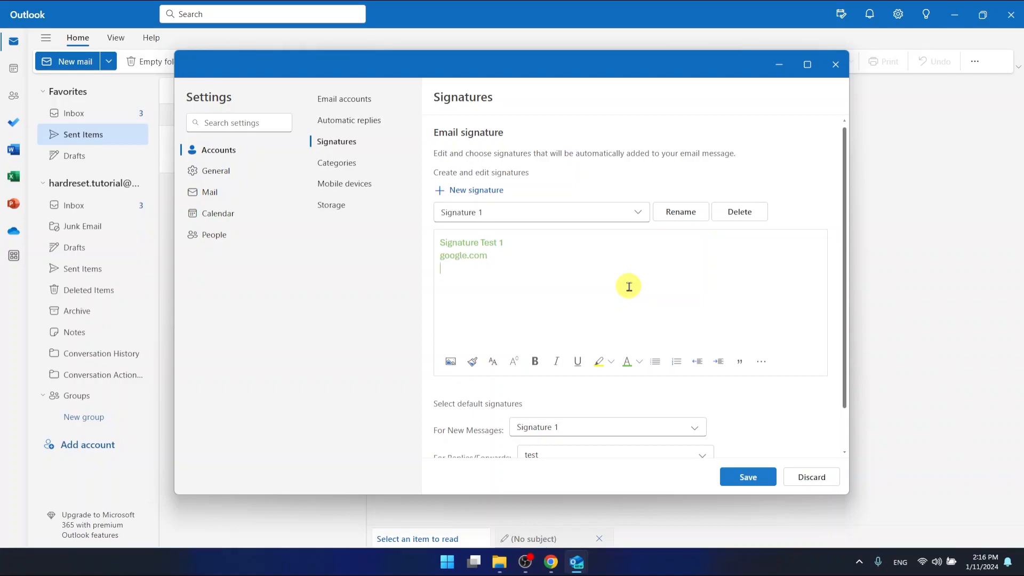
type("123 123 123")
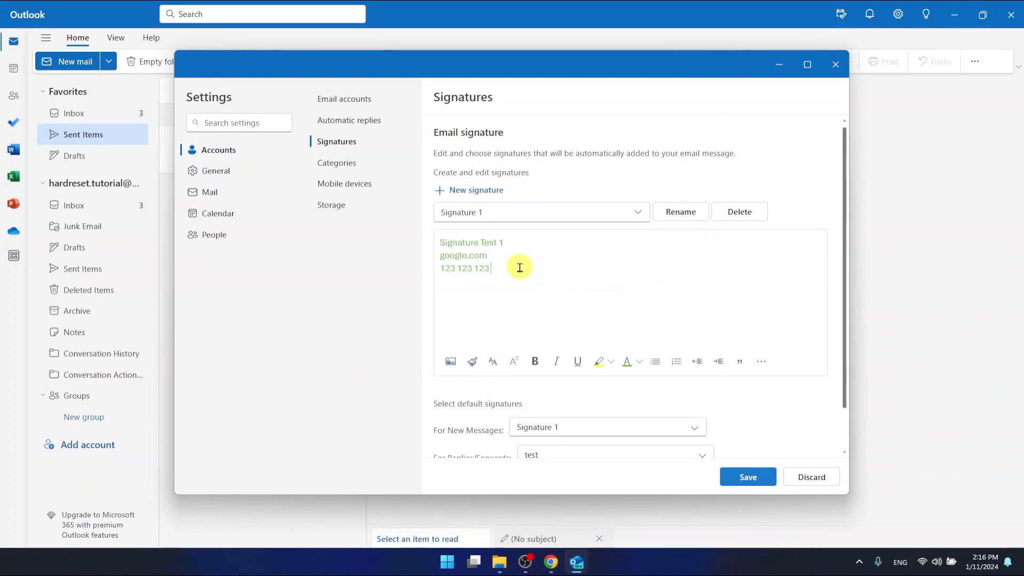
Step: Set the signature text font colour to black instead of green
left_click(638, 362)
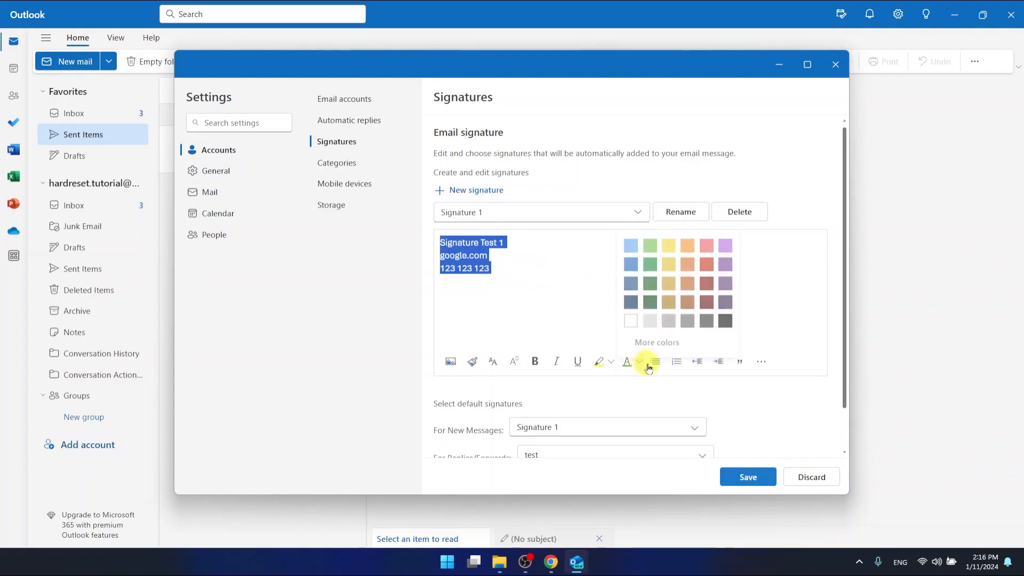
left_click(604, 304)
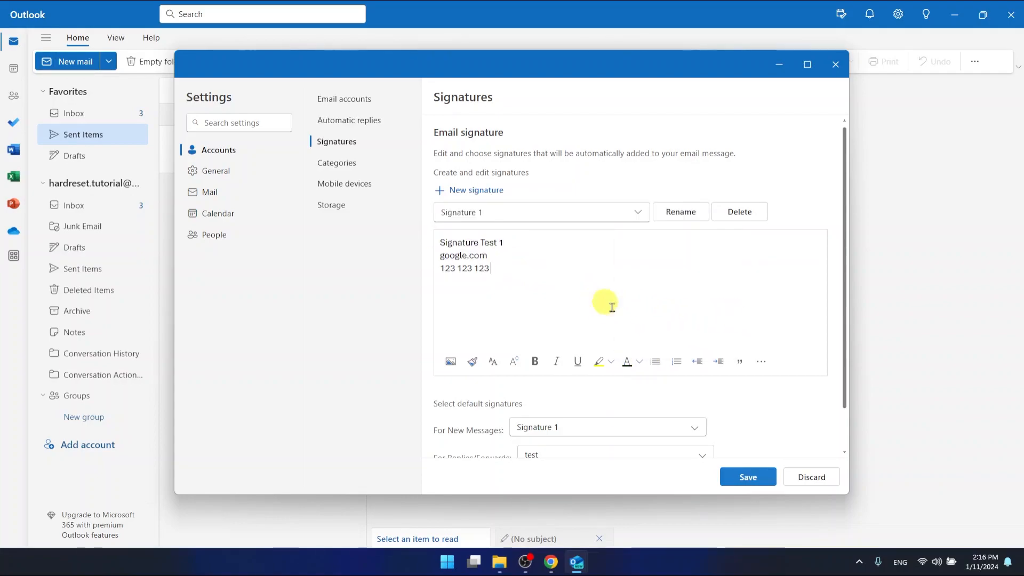
mouse_move(577, 361)
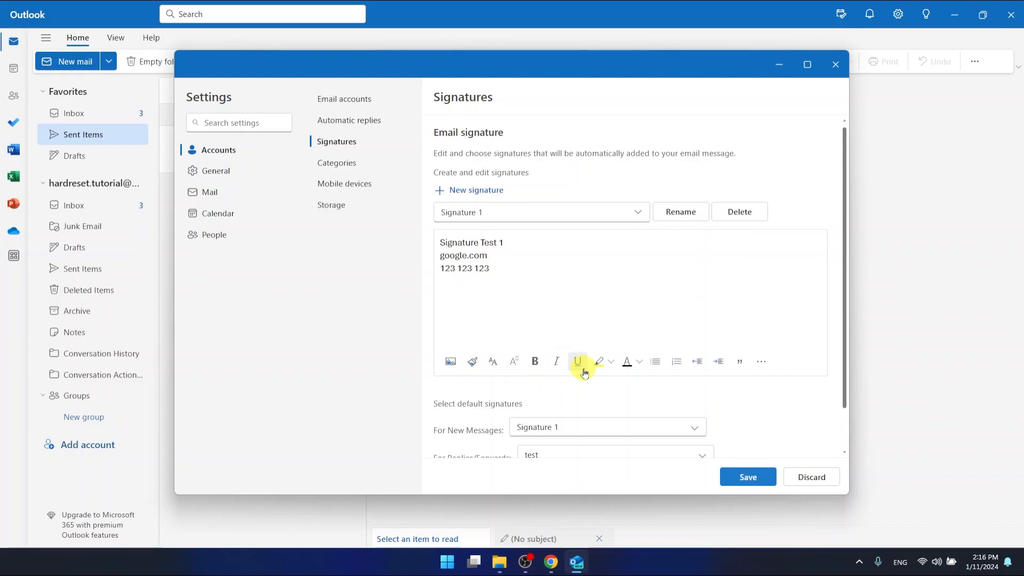
mouse_move(577, 361)
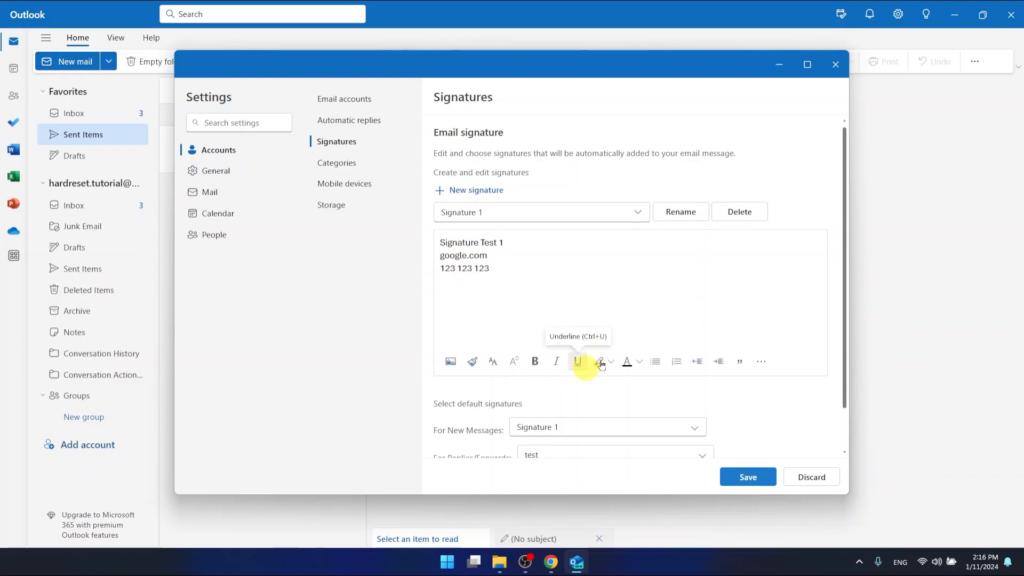
mouse_move(533, 278)
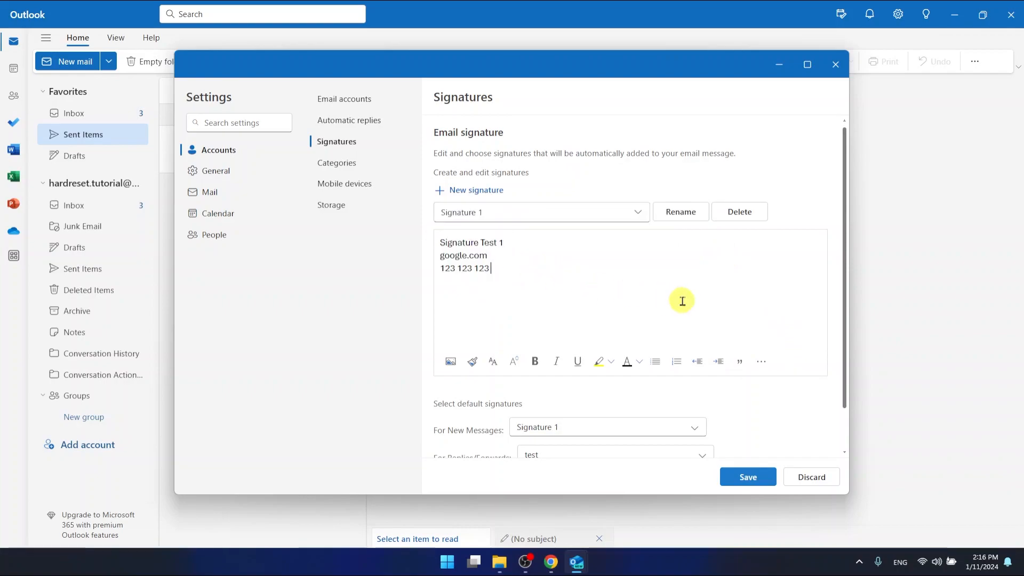
mouse_move(631, 284)
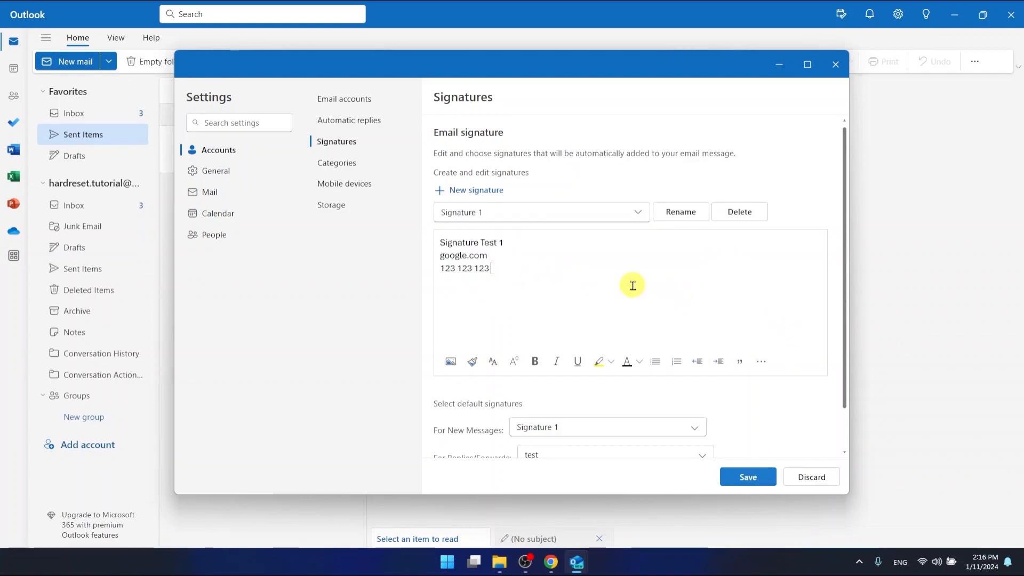
mouse_move(723, 454)
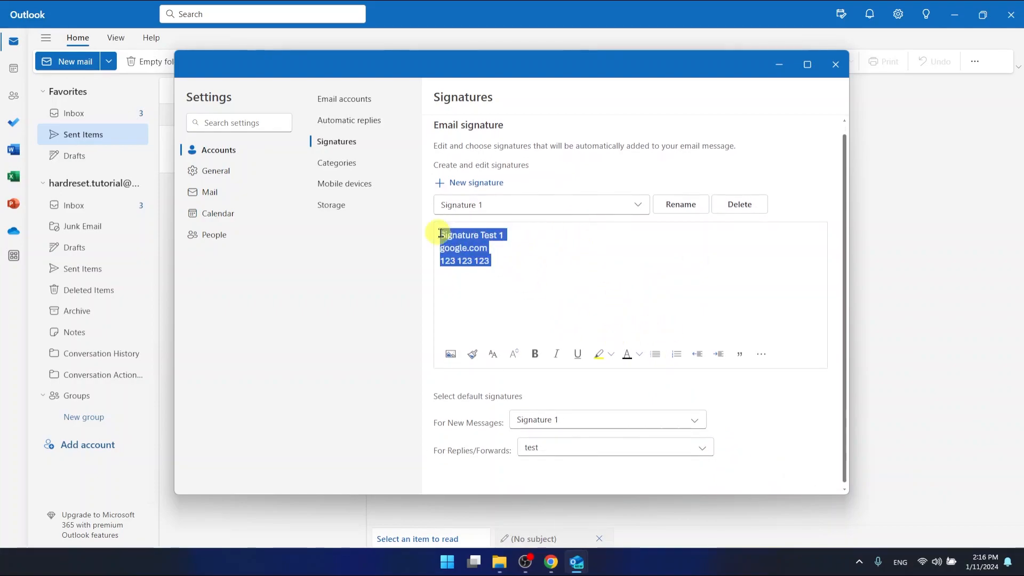
mouse_move(652, 342)
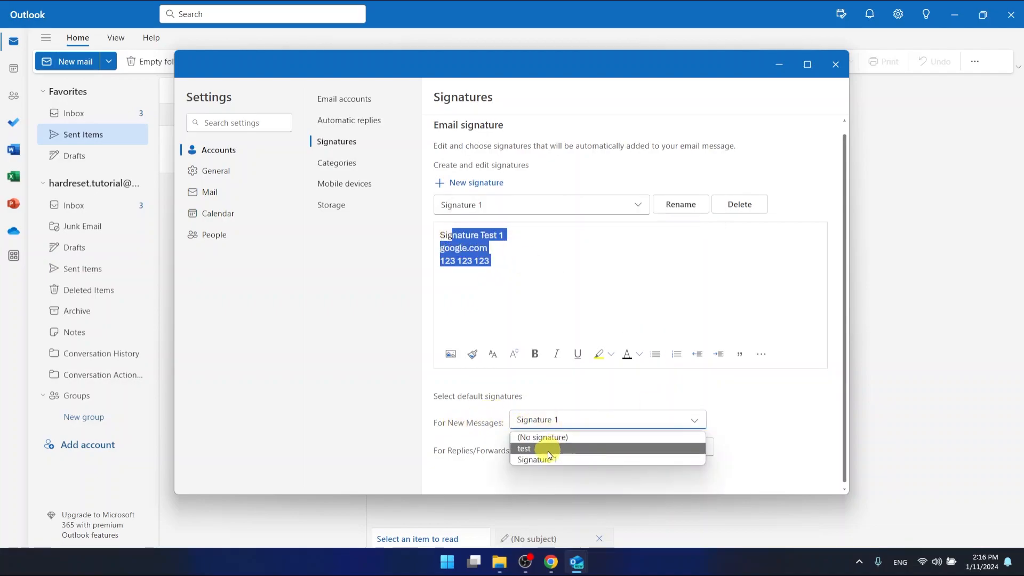
Step: Confirm Signature 1 is the default for new messages in the dropdown
left_click(523, 449)
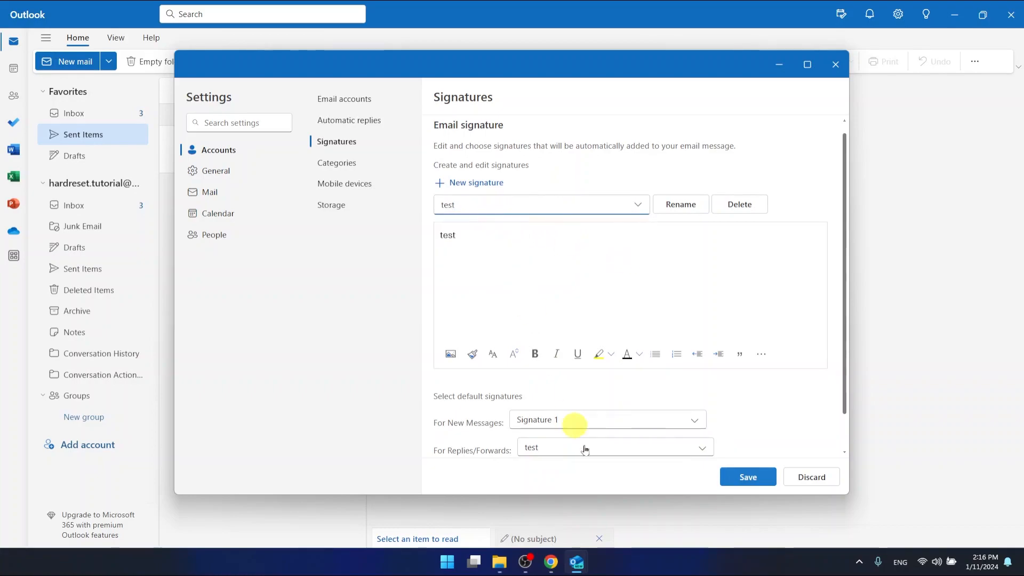
left_click(606, 419)
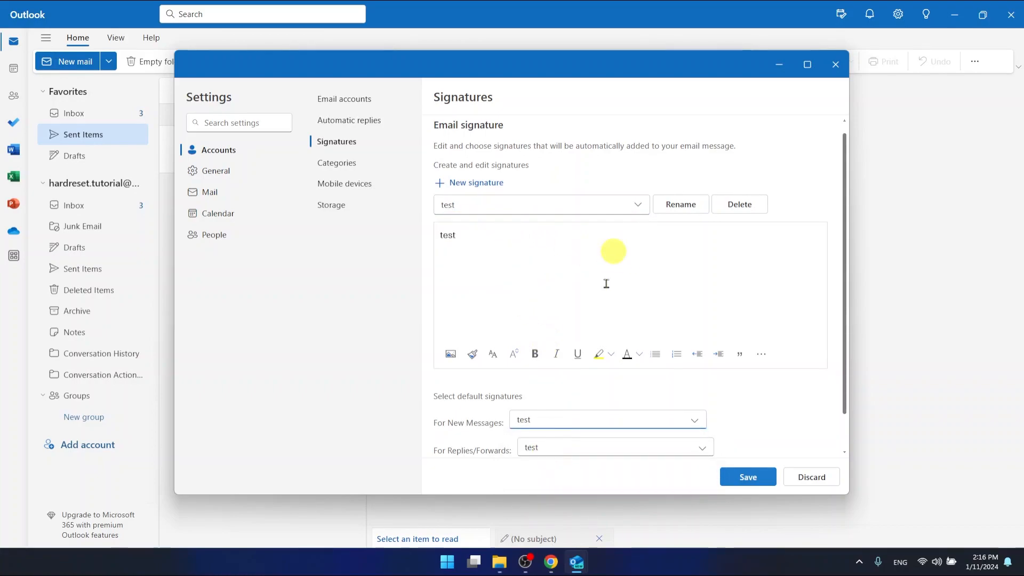
left_click(607, 419)
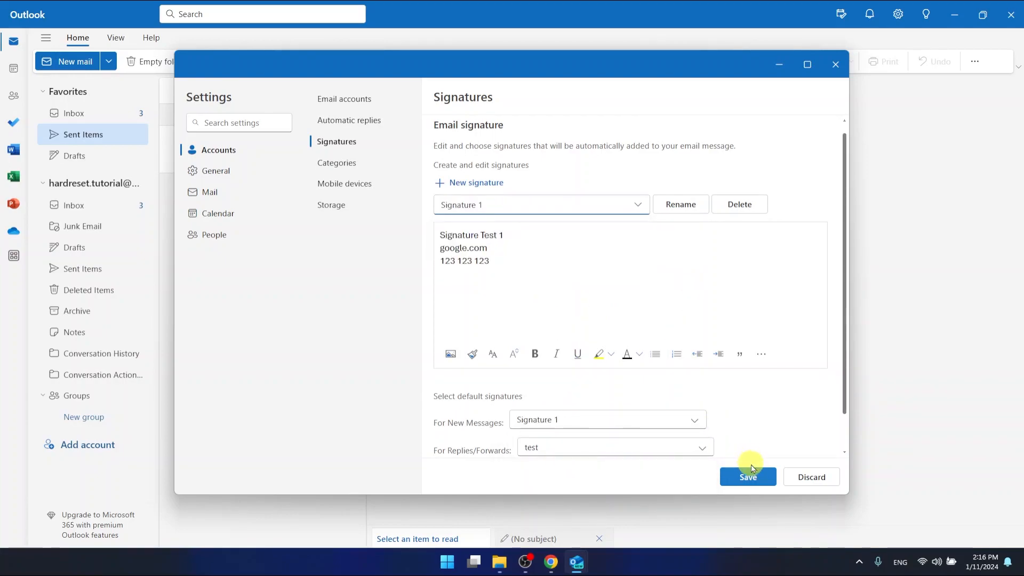
Step: Save the signature settings and close the Settings window
left_click(747, 476)
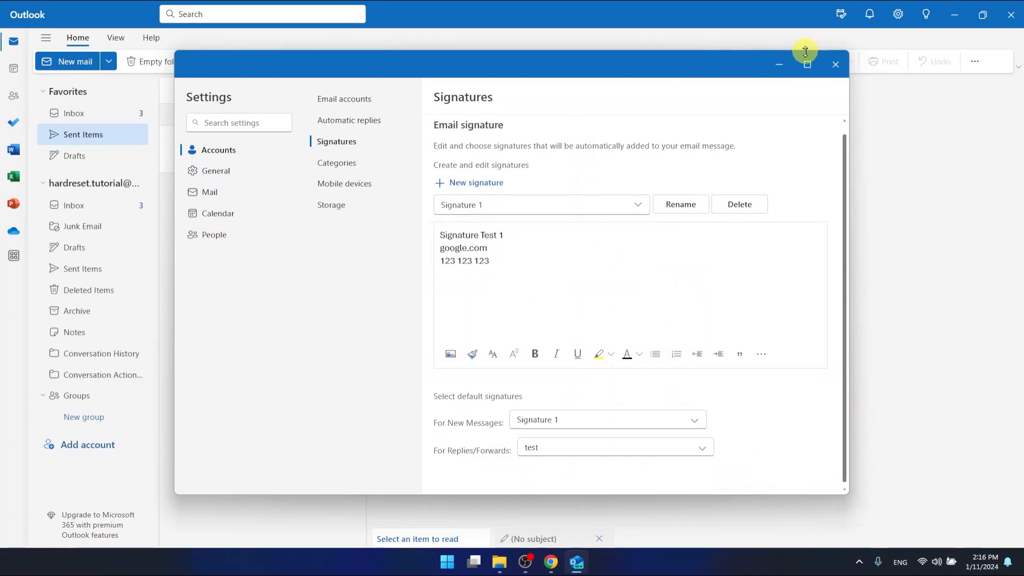
left_click(833, 64)
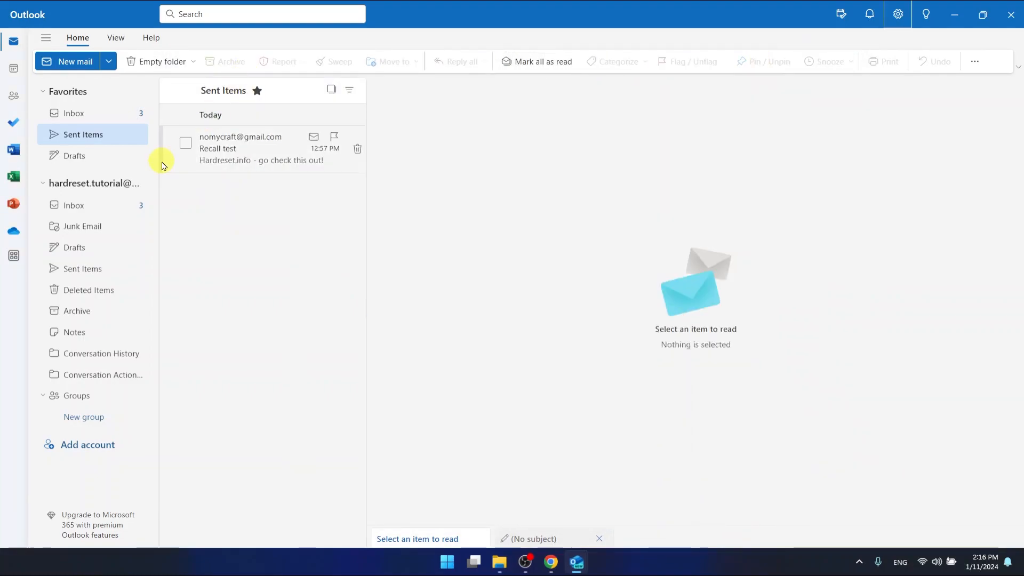
mouse_move(457, 169)
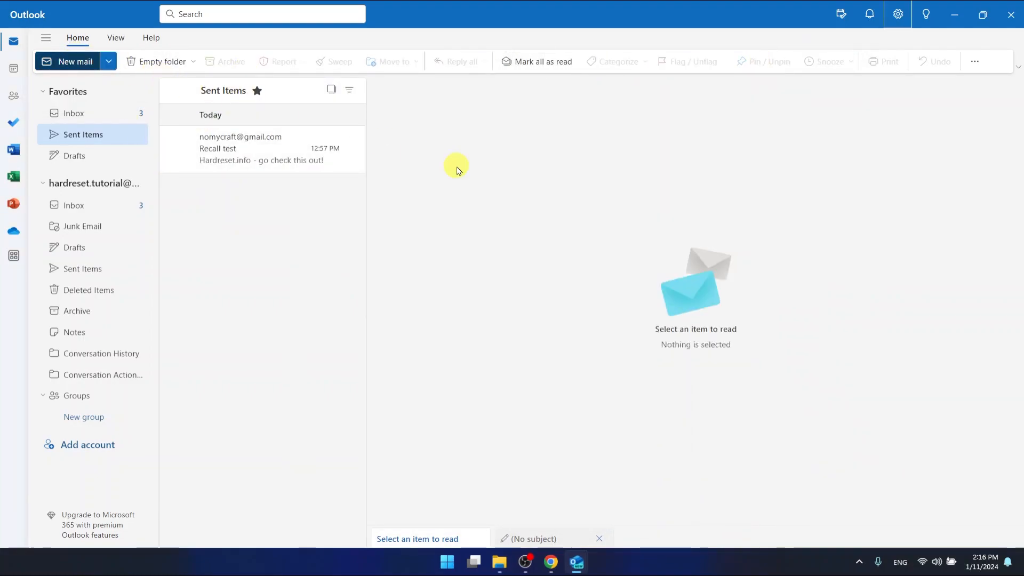
Step: Start a new mail whose body already contains the Signature 1 lines
left_click(66, 62)
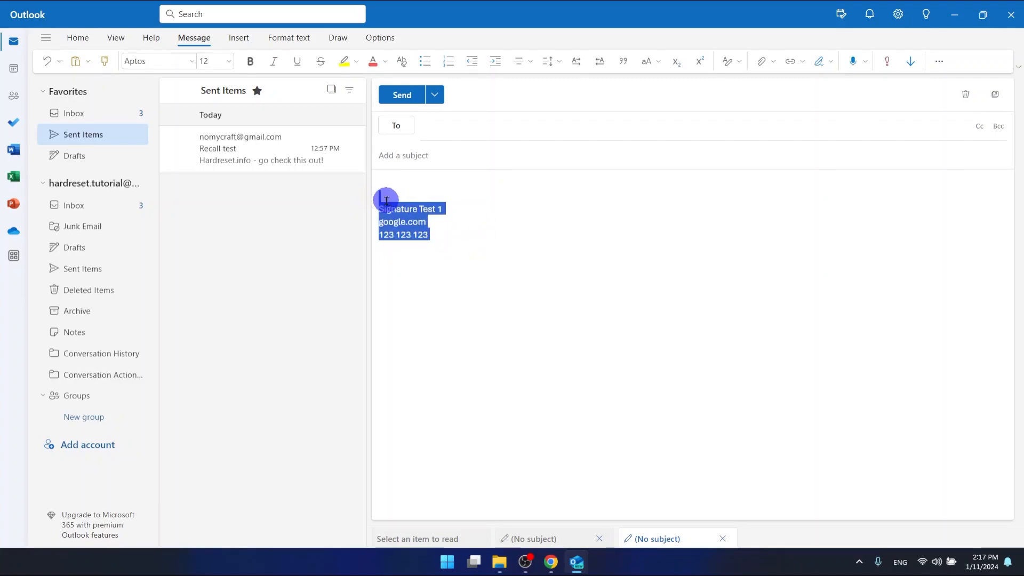
left_click(529, 230)
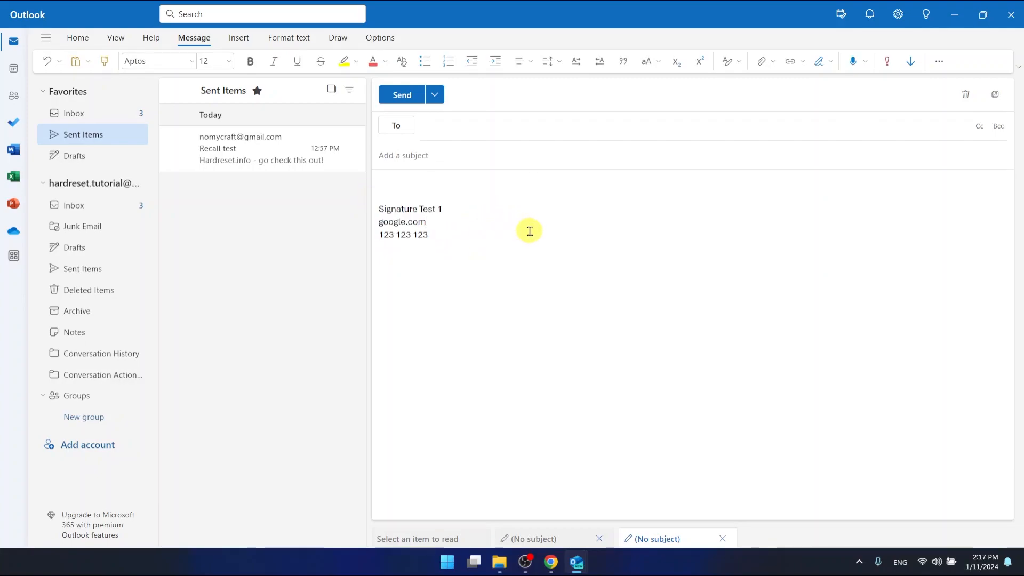